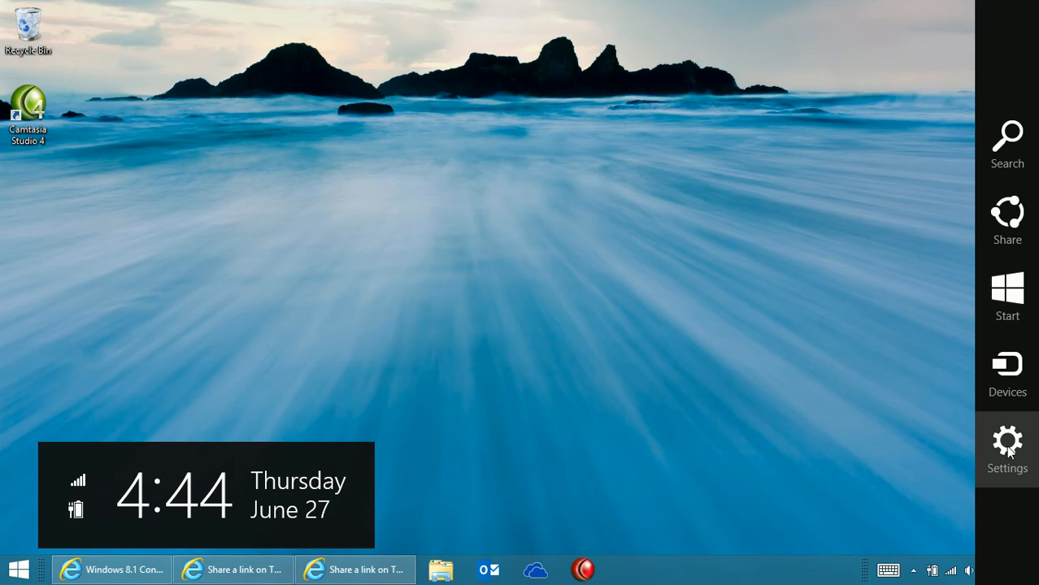
# Step: Open PC settings from the Settings charm and go to PC & devices
pyautogui.click(1007, 441)
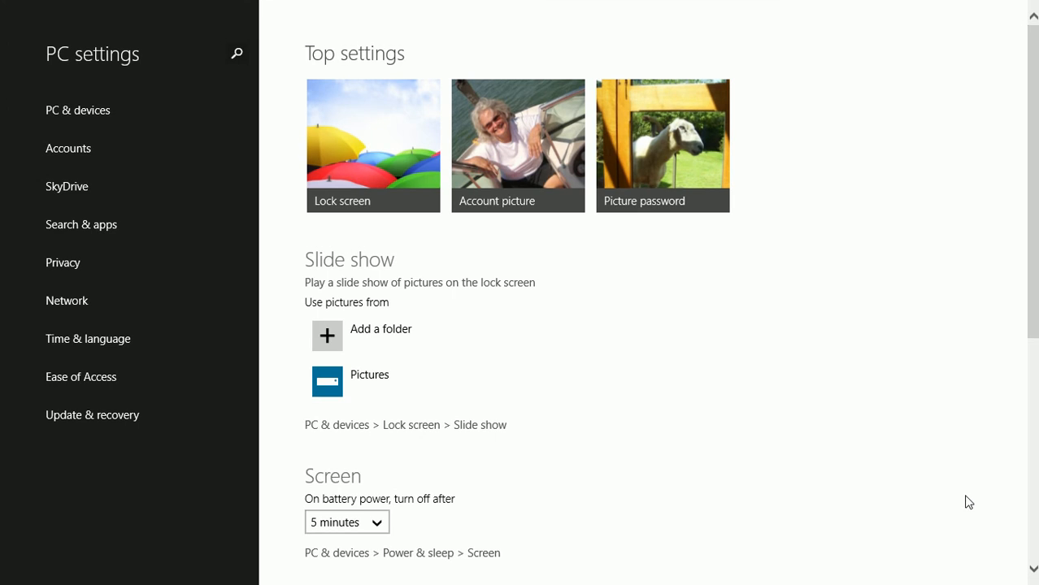
pyautogui.moveTo(43, 14)
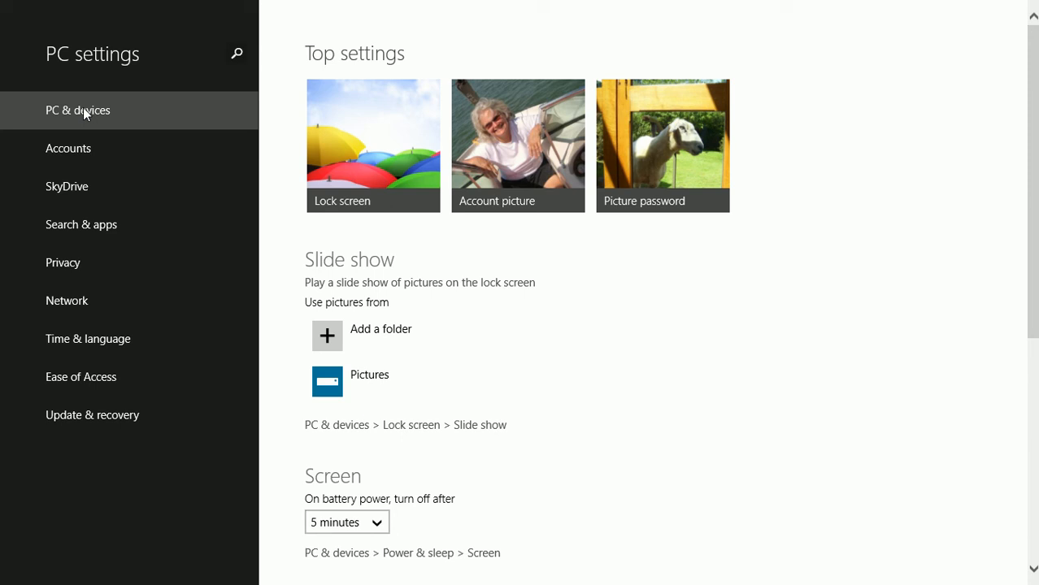
pyautogui.moveTo(119, 115)
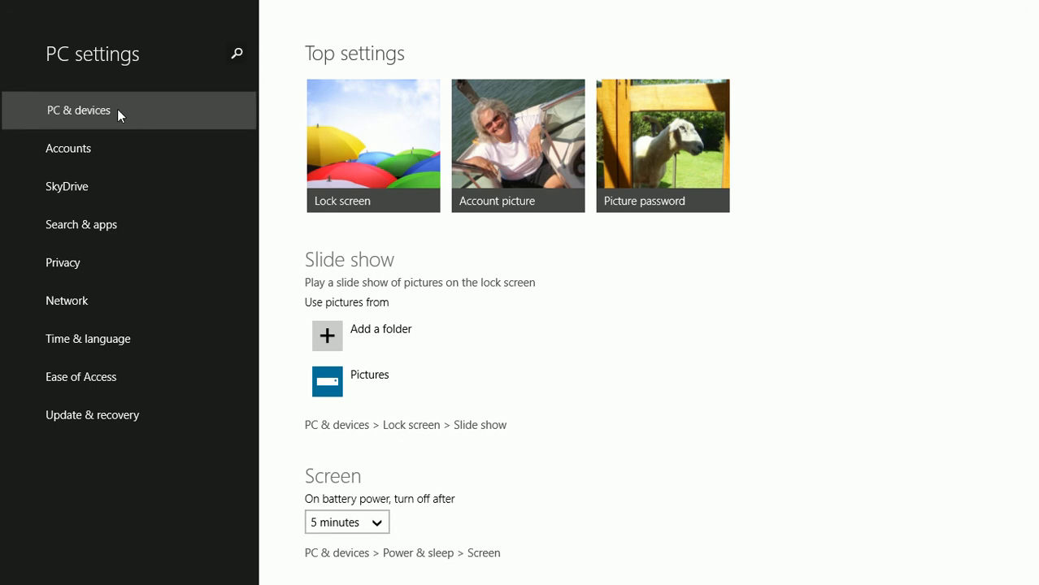
pyautogui.click(78, 109)
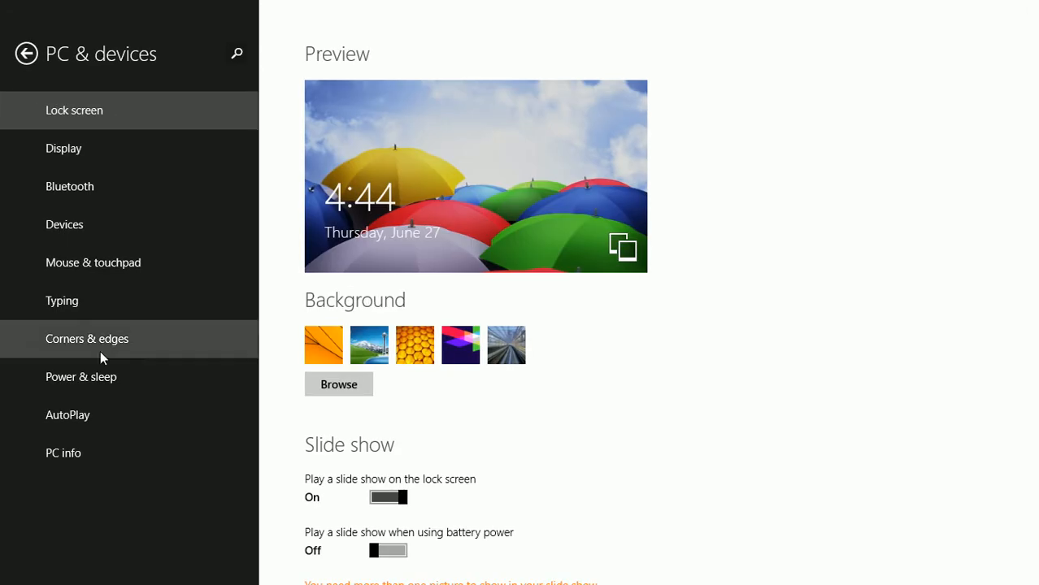
# Step: Show the PC info page listing the computer name DualBootAcer
pyautogui.click(63, 453)
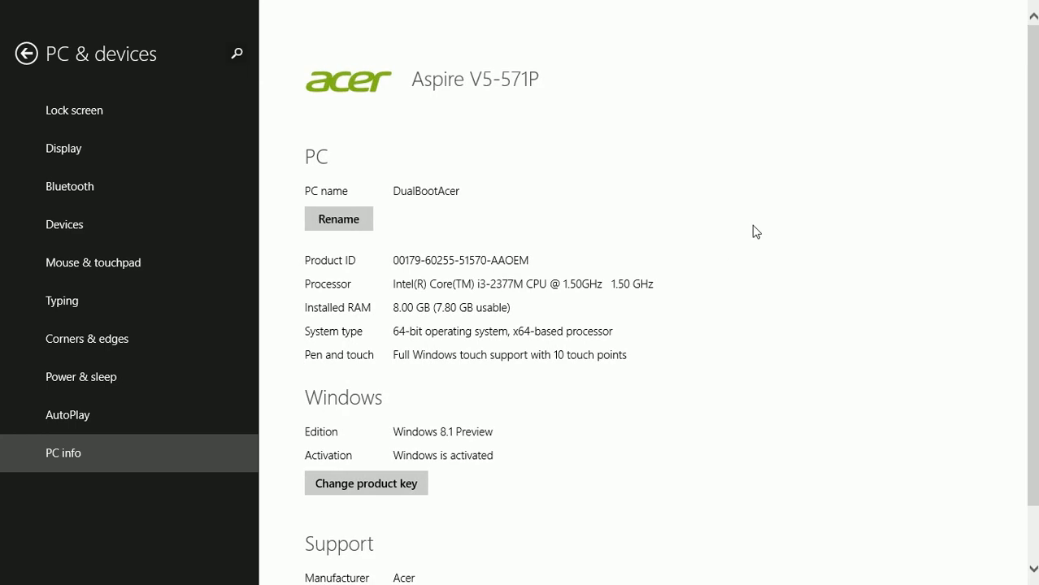
pyautogui.moveTo(410, 228)
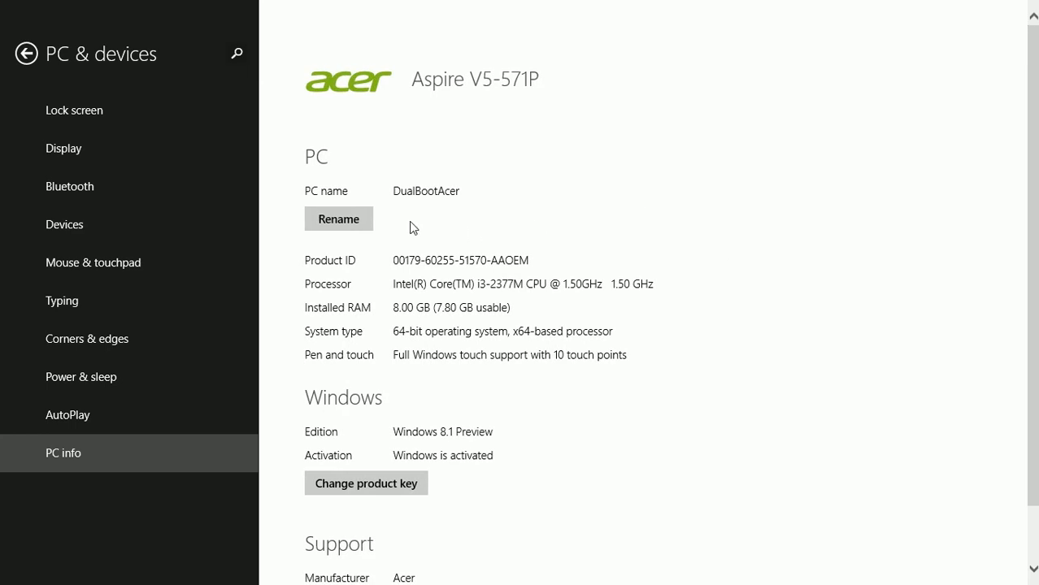
pyautogui.moveTo(425, 212)
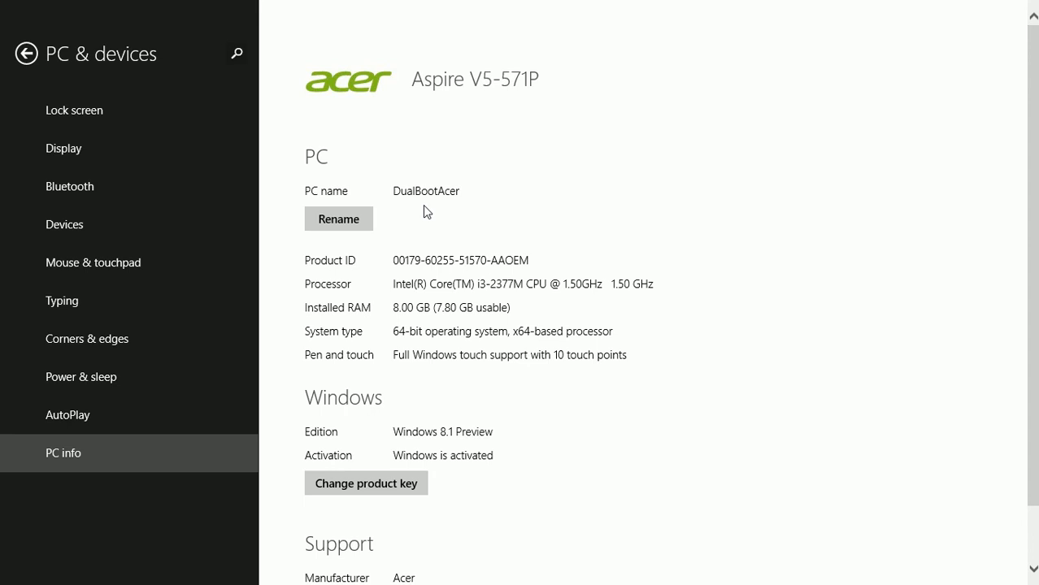
pyautogui.moveTo(428, 212)
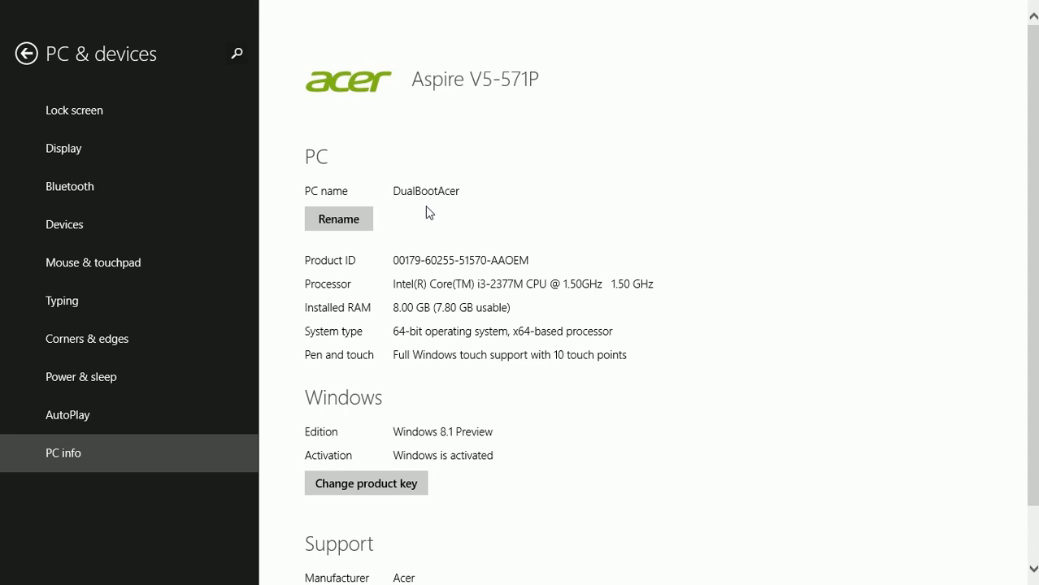
pyautogui.moveTo(427, 220)
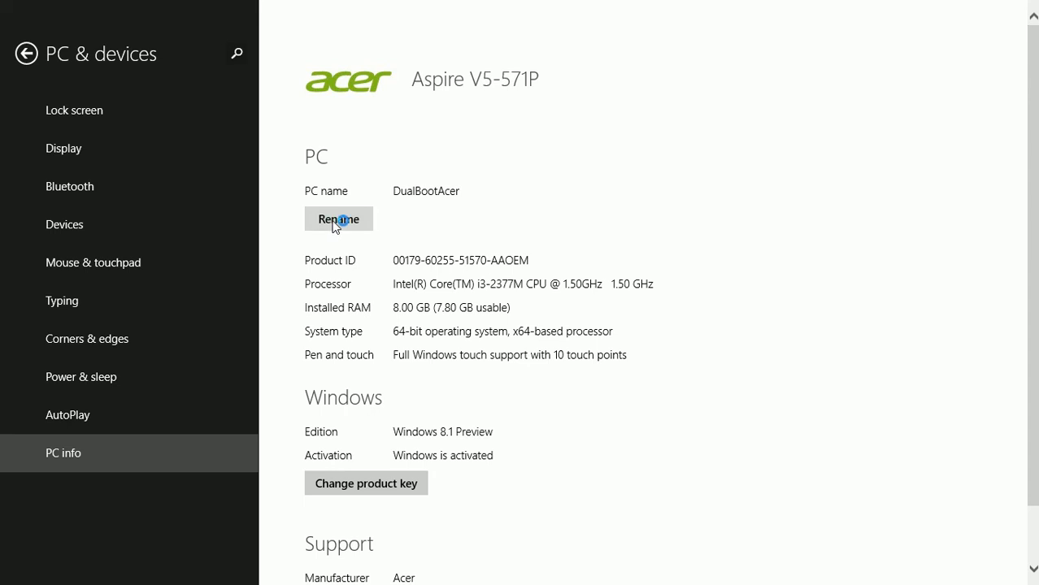
# Step: Rename the PC to 'Acer Lap' and attempt to save, triggering an invalid-characters warning
pyautogui.click(338, 219)
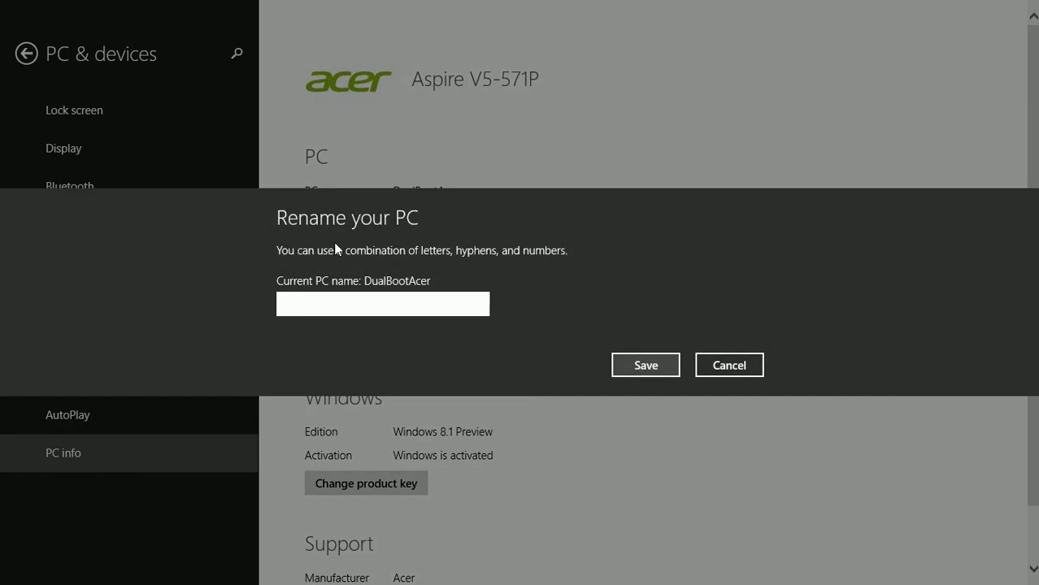
pyautogui.write('Acer Laptop')
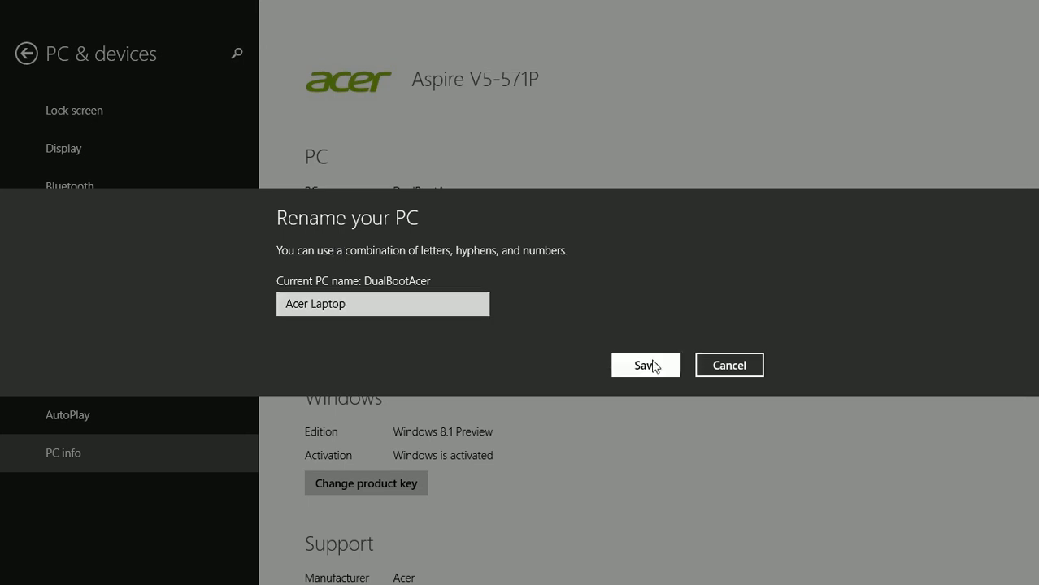
pyautogui.click(646, 365)
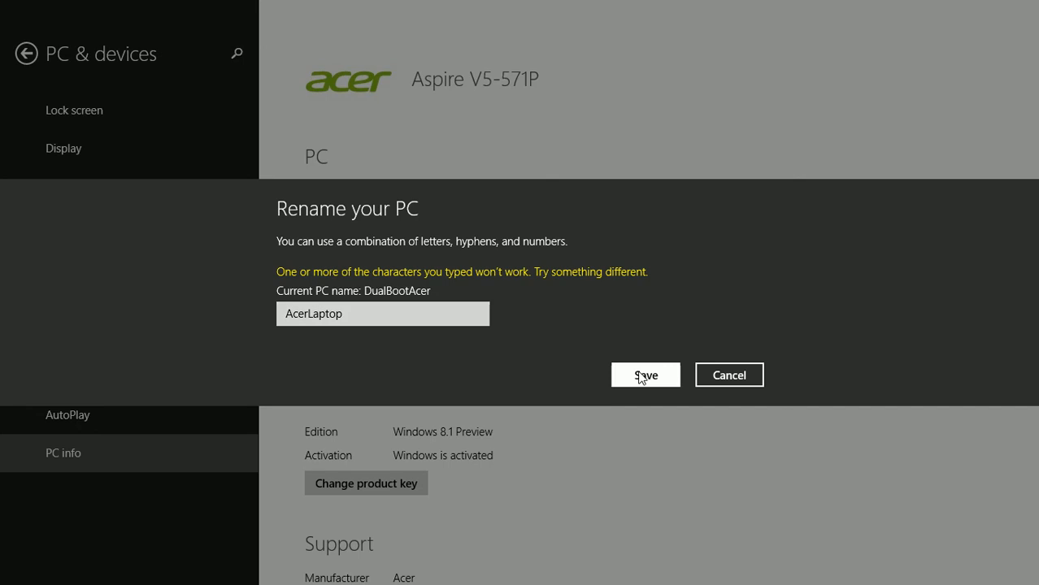
pyautogui.moveTo(802, 291)
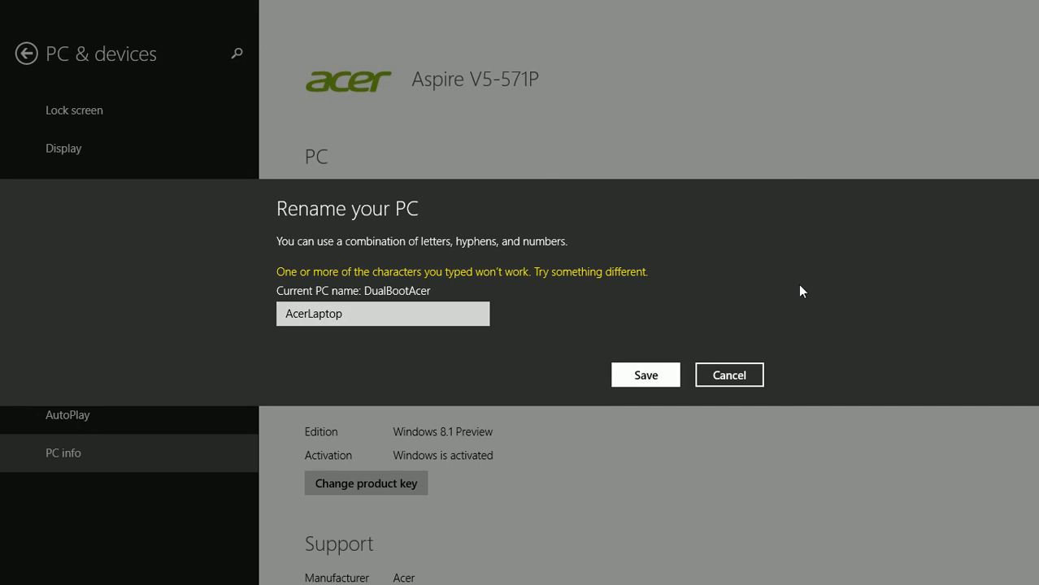
# Step: Save 'AcerLaptop' as the new PC name, taking effect after restart
pyautogui.click(646, 375)
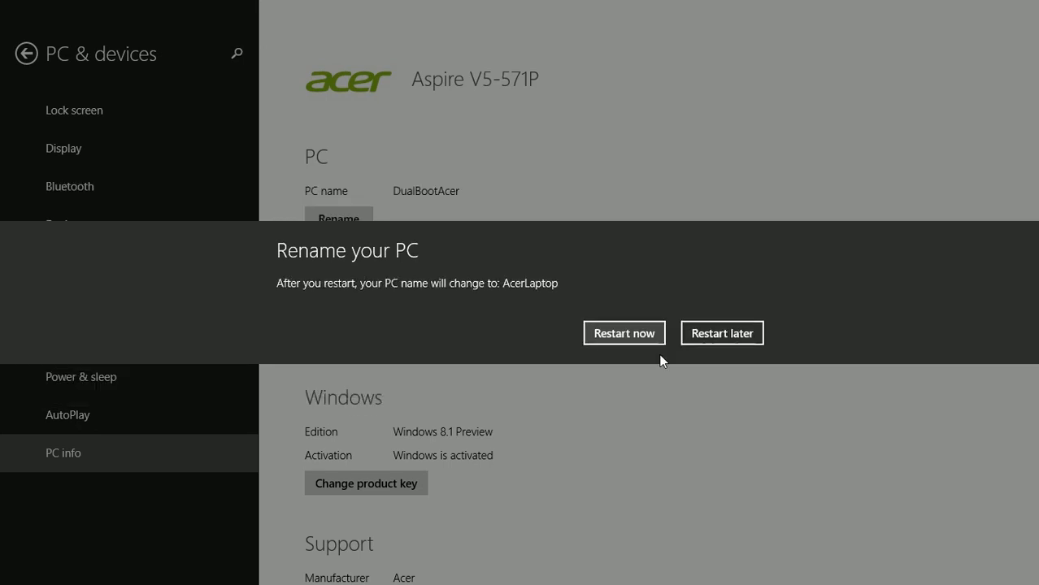
pyautogui.moveTo(724, 342)
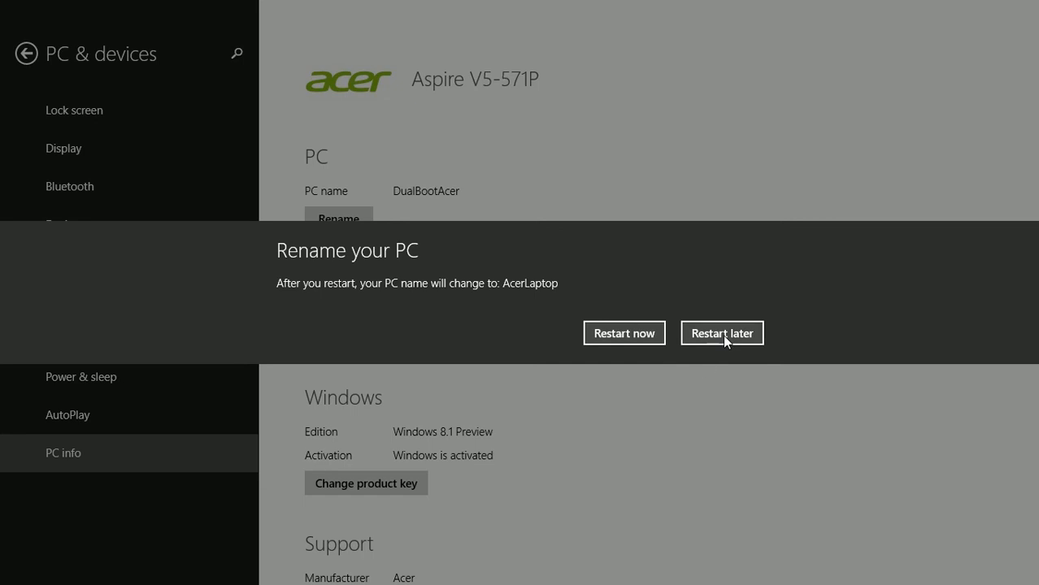